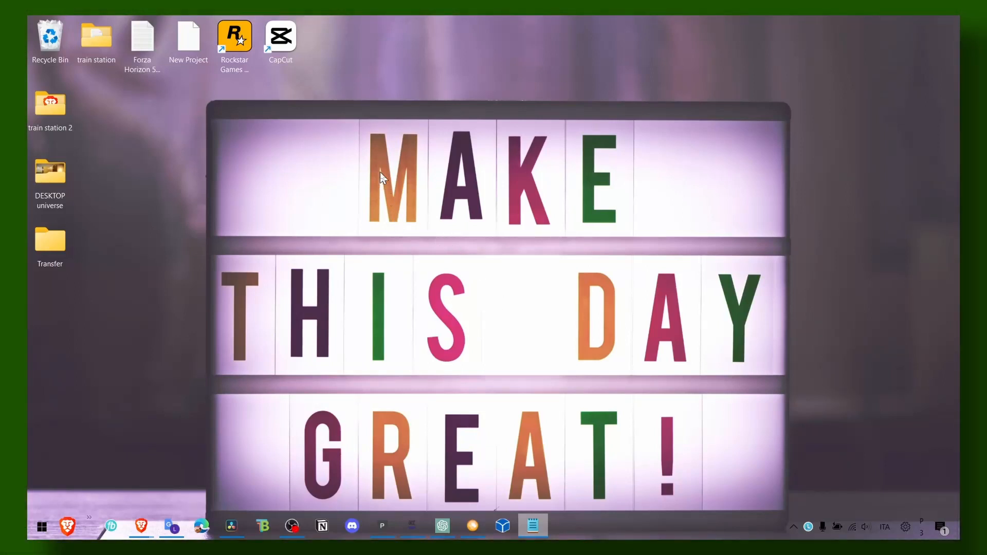
{"action": "mouse_move", "coordinate": [374, 68]}
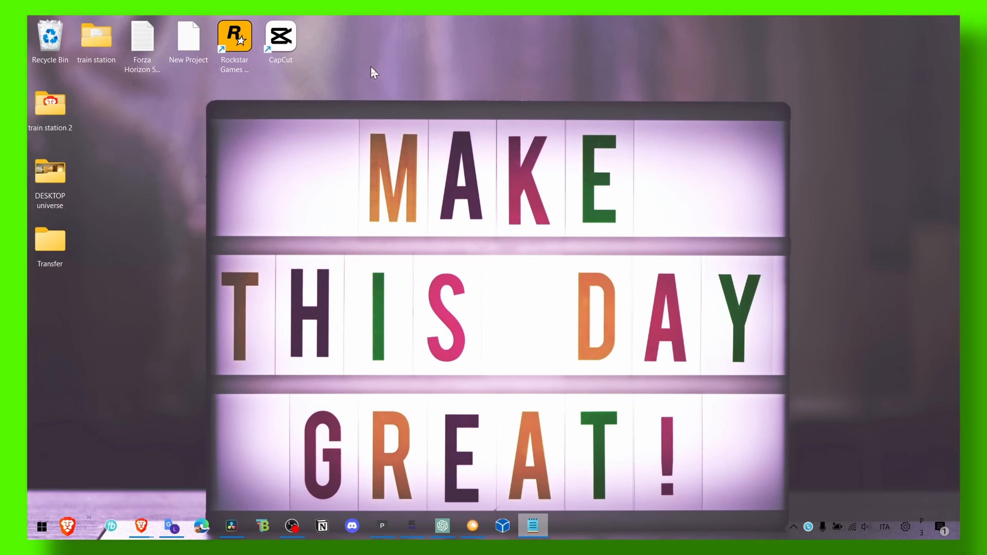
{"action": "mouse_move", "coordinate": [372, 78]}
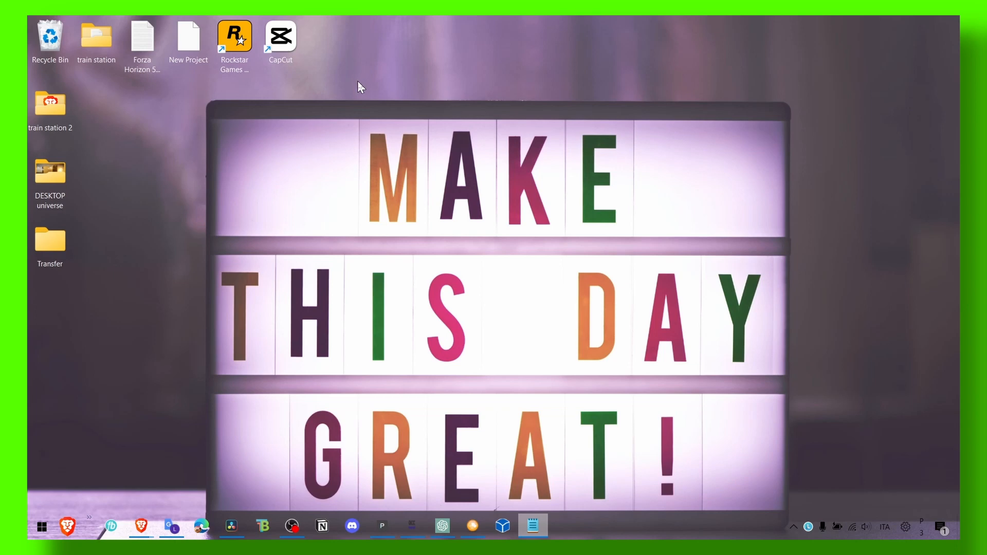
{"action": "mouse_move", "coordinate": [425, 314]}
{"action": "type", "text": "gra"}
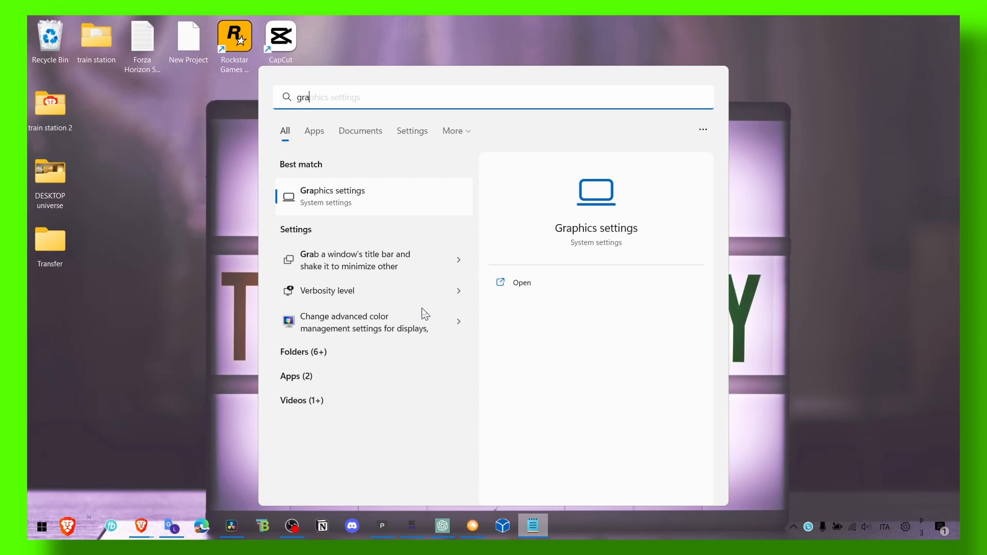
Give CapCut the High performance GPU preference (NVIDIA GeForce RTX 3050 Laptop) in Graphics settings
{"action": "type", "text": "phics settings"}
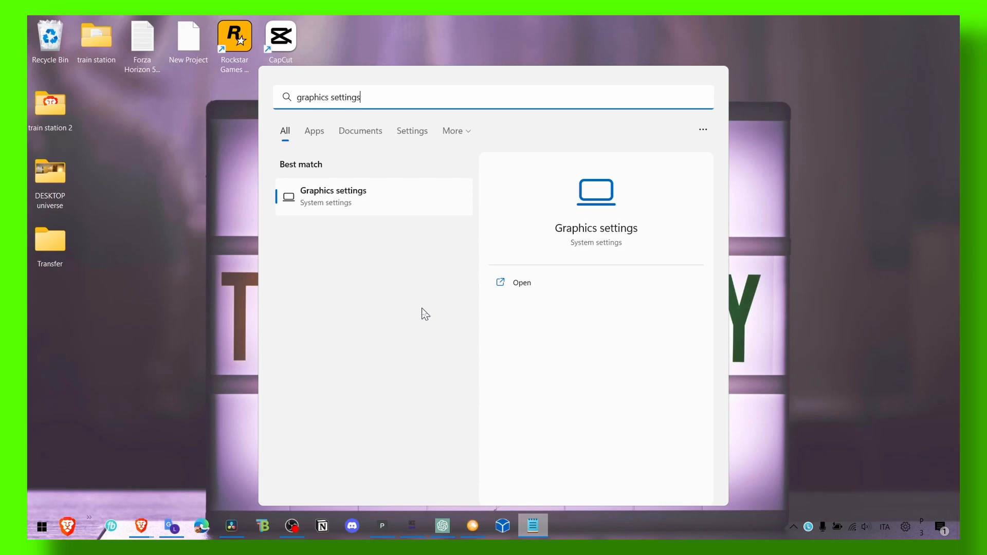
{"action": "left_click", "coordinate": [521, 282]}
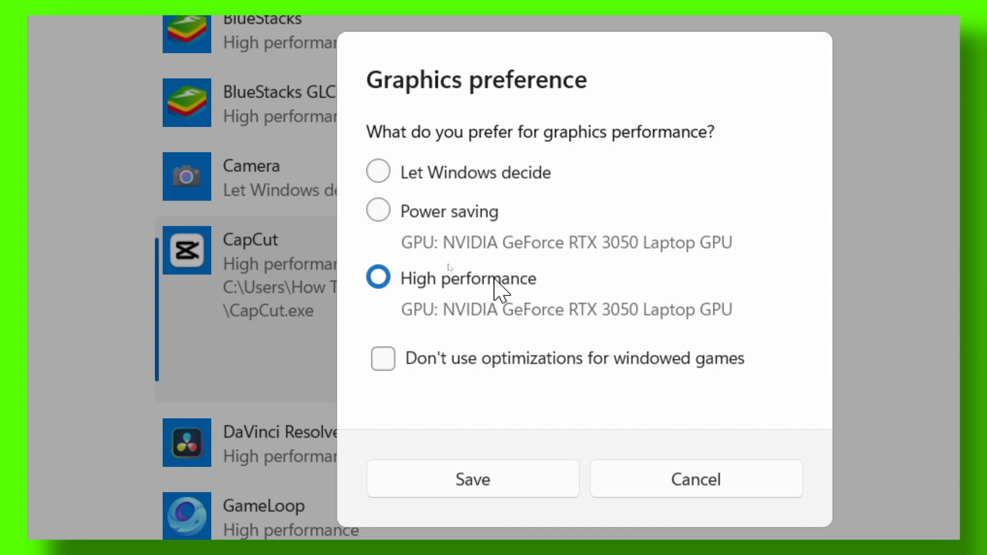
{"action": "left_click", "coordinate": [472, 478]}
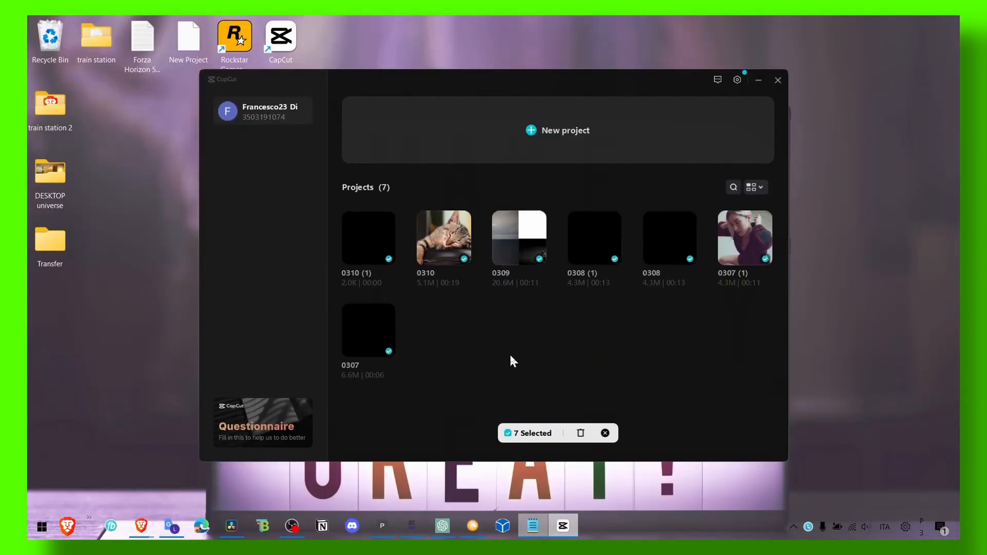
{"action": "mouse_move", "coordinate": [512, 354]}
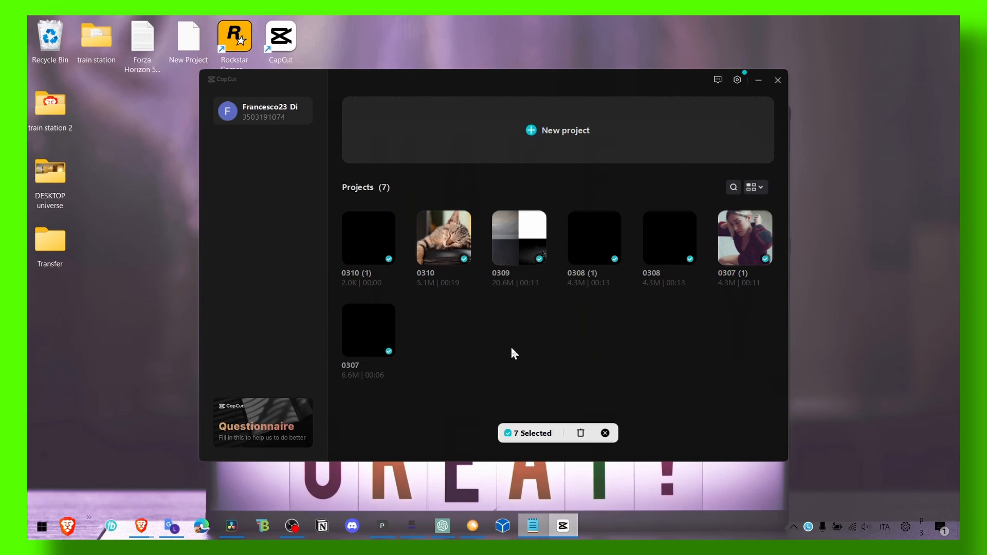
{"action": "mouse_move", "coordinate": [404, 213]}
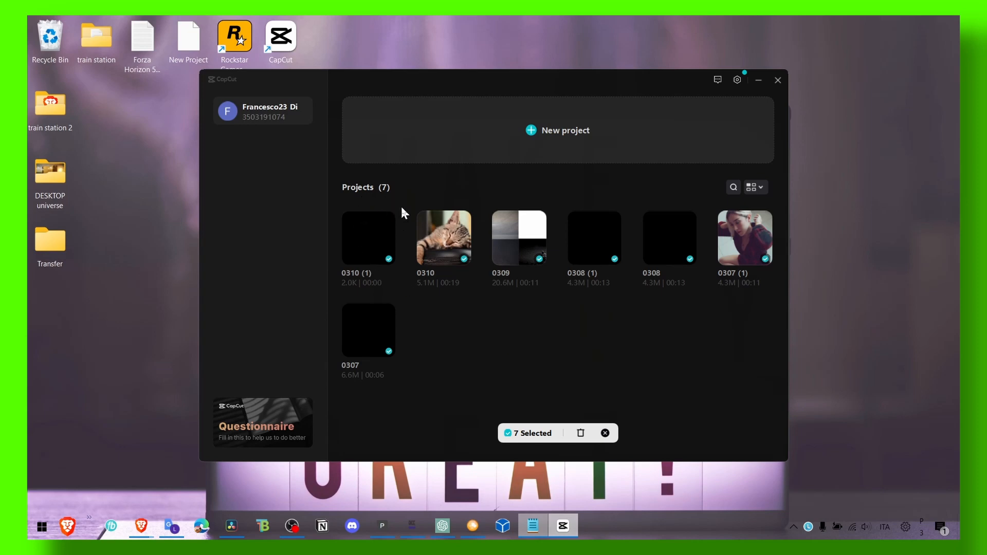
{"action": "mouse_move", "coordinate": [729, 319]}
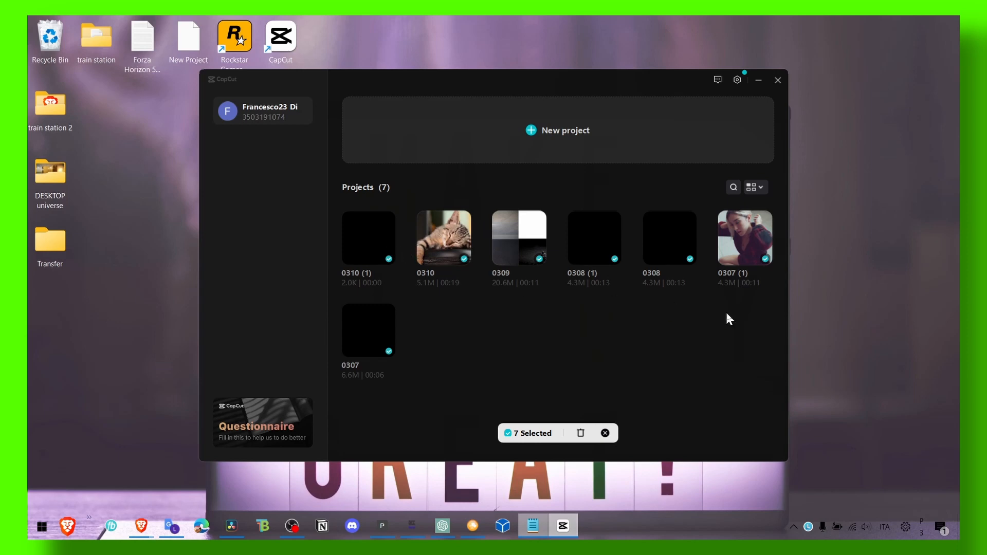
{"action": "mouse_move", "coordinate": [572, 431]}
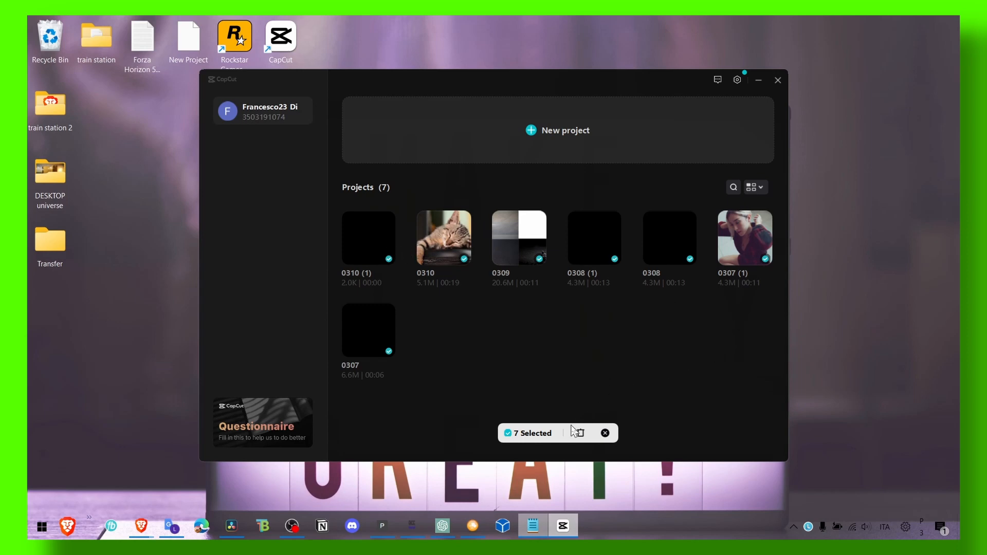
Delete the seven selected projects and confirm, leaving the project list empty
{"action": "left_click", "coordinate": [577, 433]}
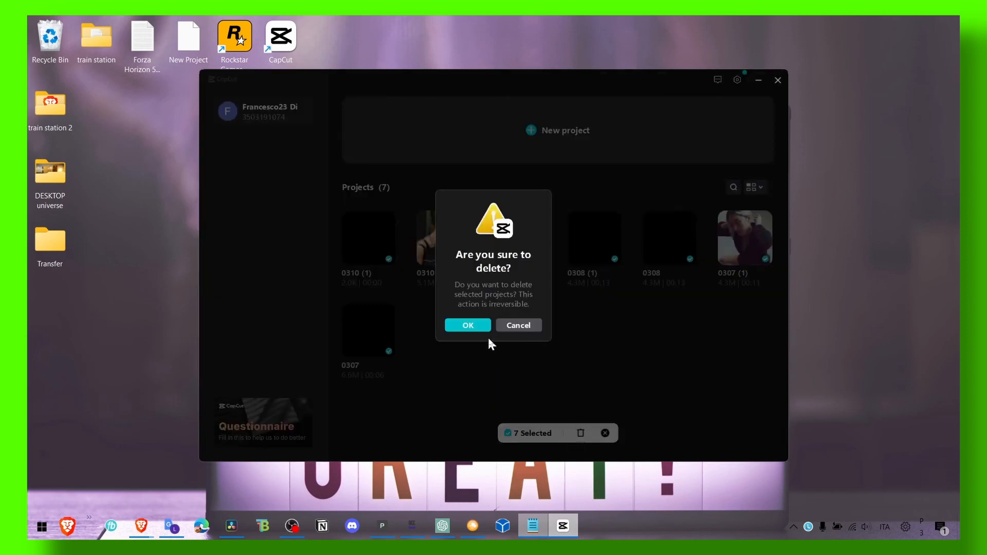
{"action": "left_click", "coordinate": [467, 325]}
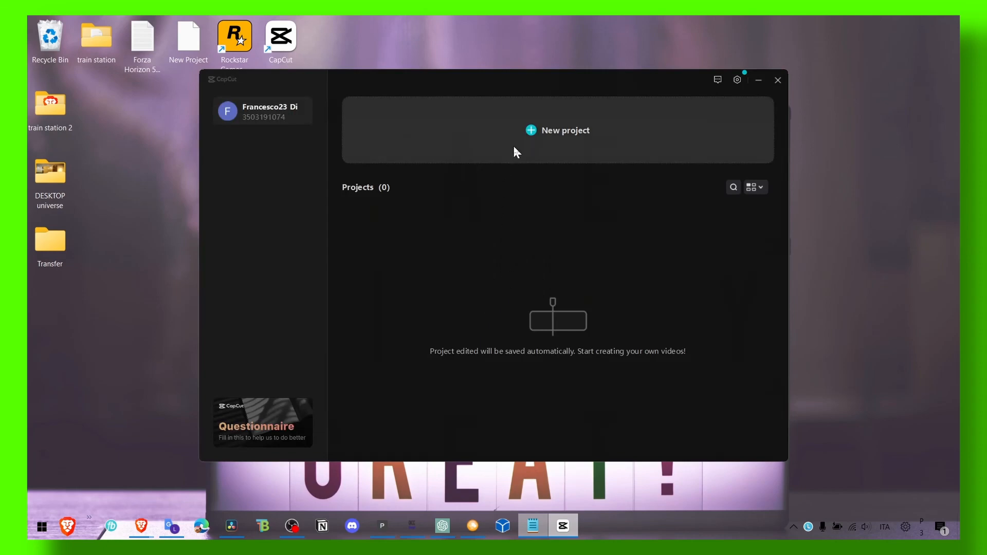
Start a new empty project and look through the editor Settings from the main menu
{"action": "left_click", "coordinate": [556, 130]}
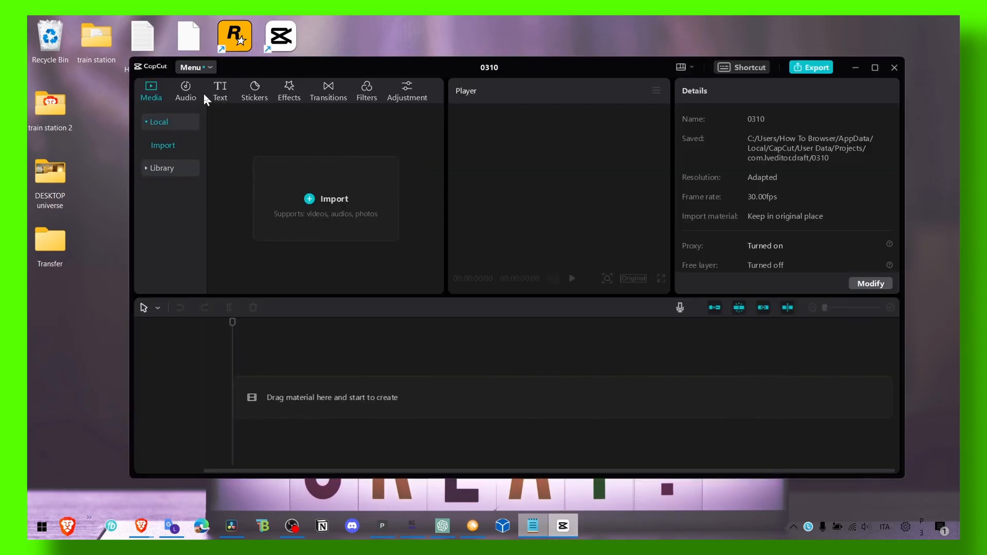
{"action": "left_click", "coordinate": [191, 68]}
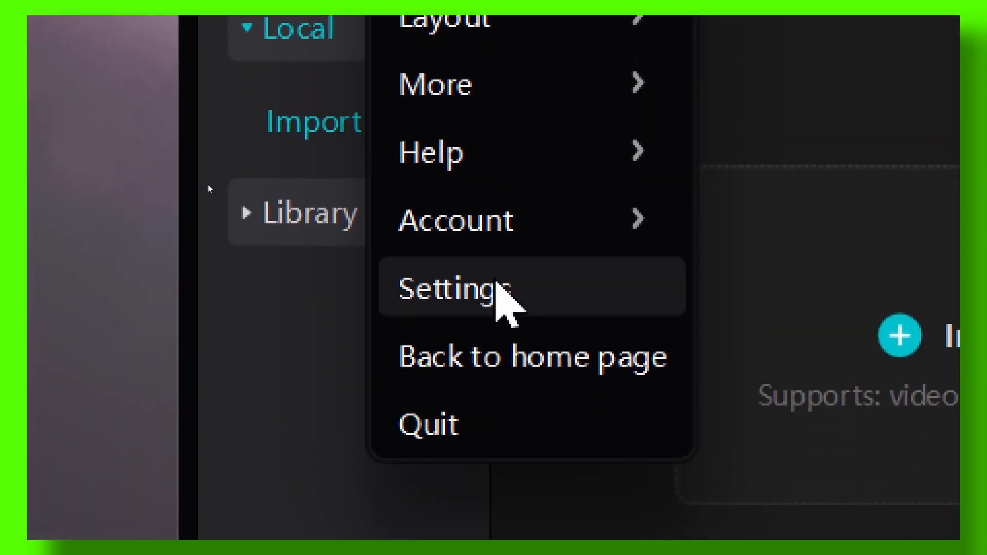
{"action": "left_click", "coordinate": [451, 287]}
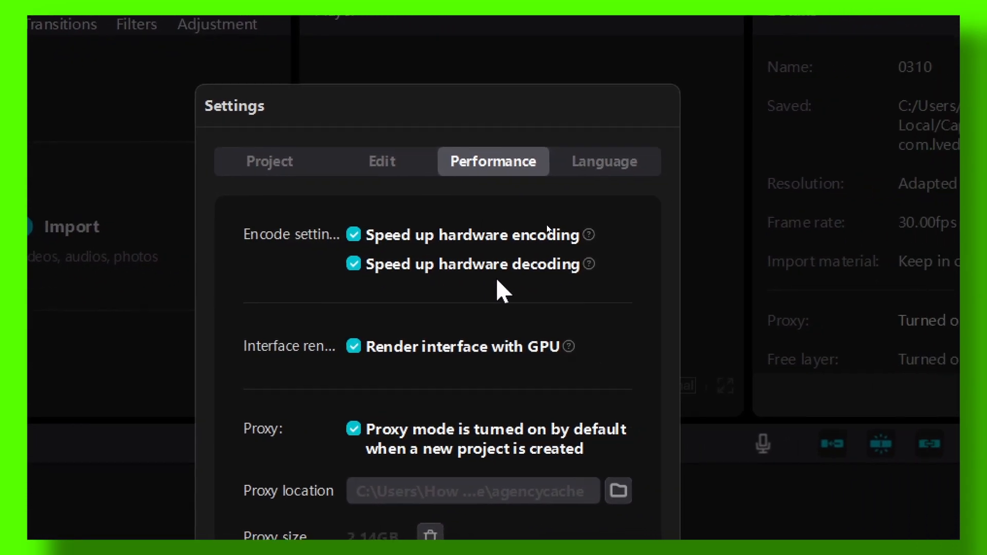
{"action": "scroll", "scroll_direction": "down", "scroll_amount": 3}
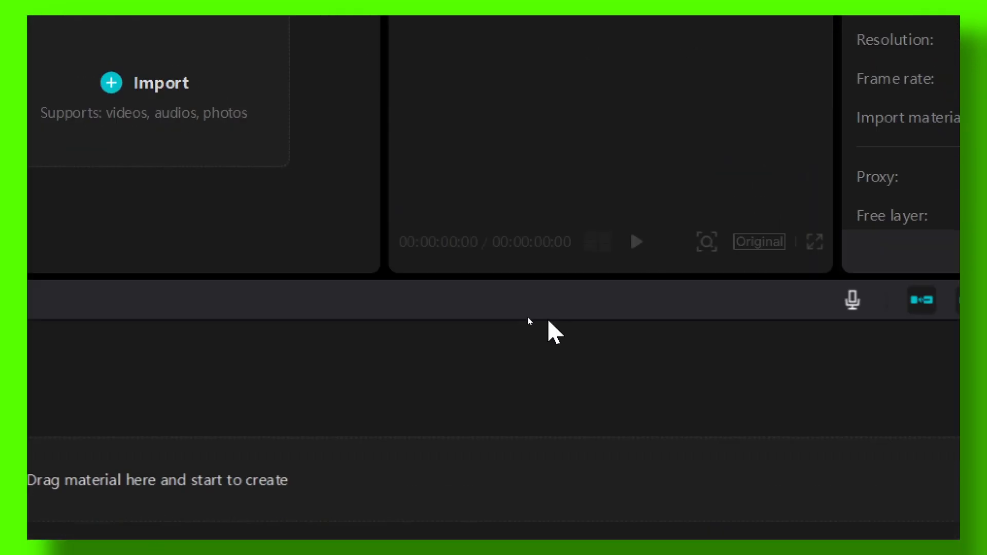
Under Performance, turn off default proxy mode for new projects and save the settings
{"action": "left_click", "coordinate": [192, 68]}
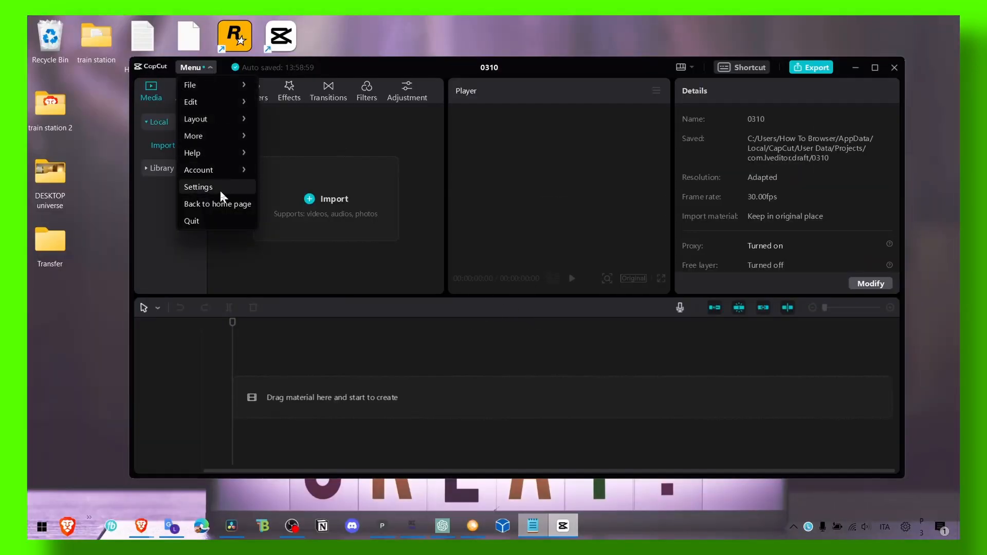
{"action": "left_click", "coordinate": [198, 187]}
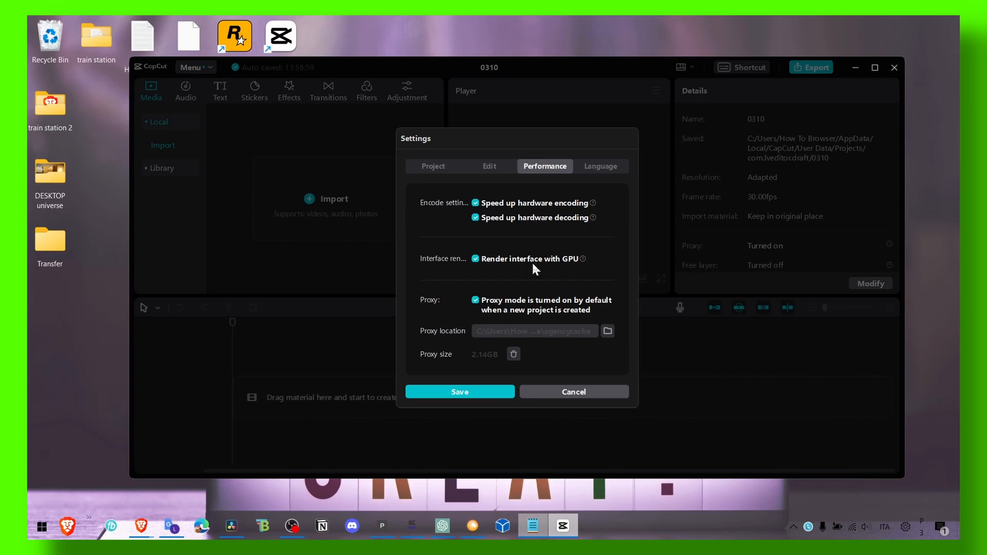
{"action": "mouse_move", "coordinate": [514, 354]}
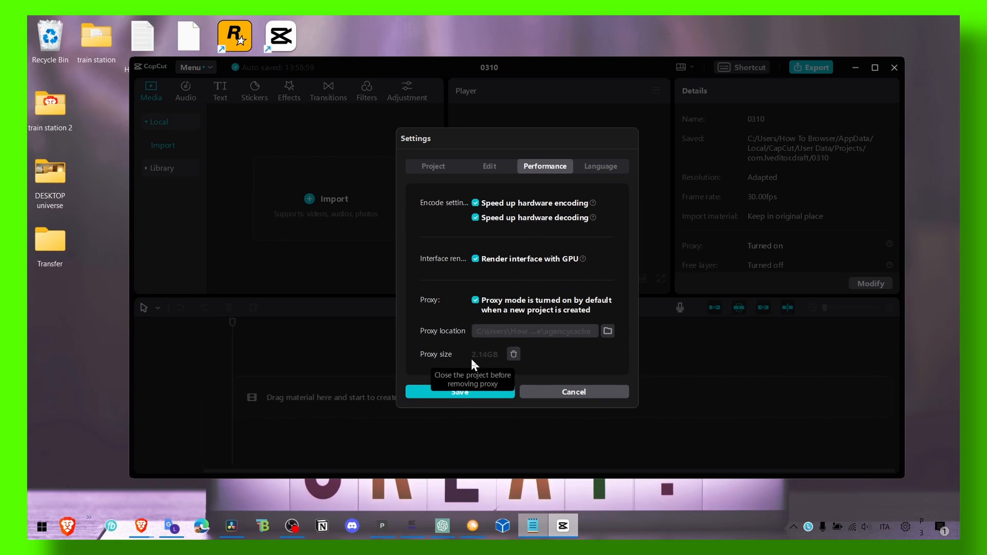
{"action": "mouse_move", "coordinate": [606, 331]}
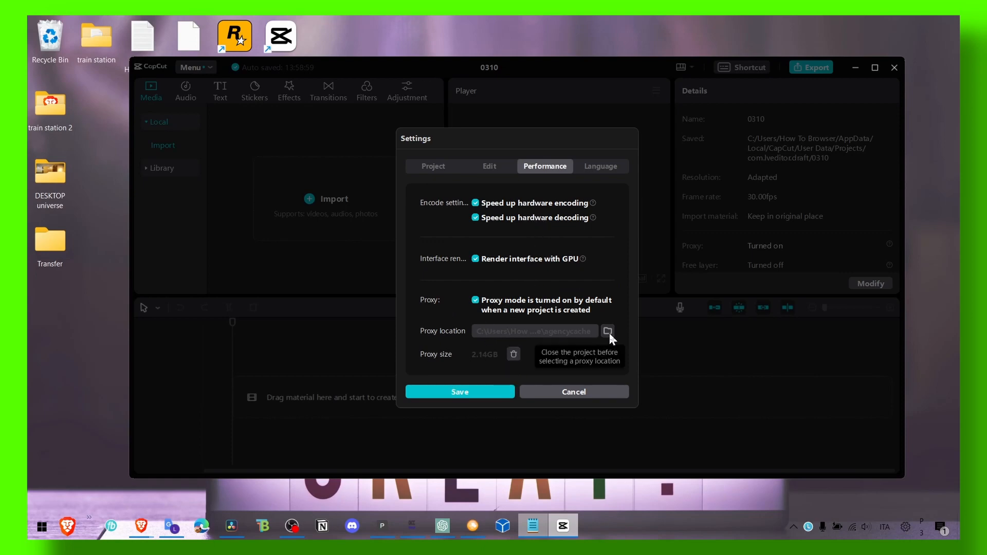
{"action": "mouse_move", "coordinate": [514, 353]}
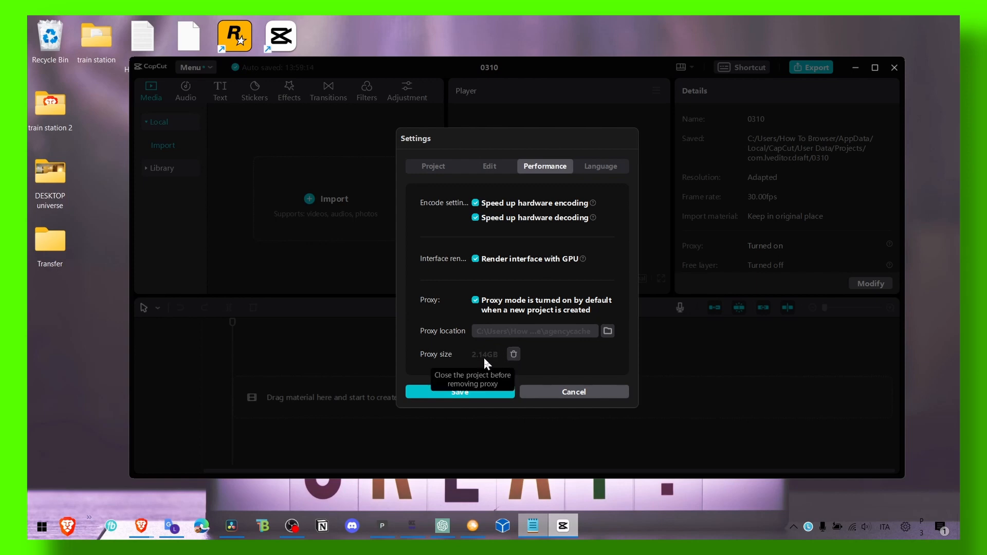
{"action": "mouse_move", "coordinate": [528, 363]}
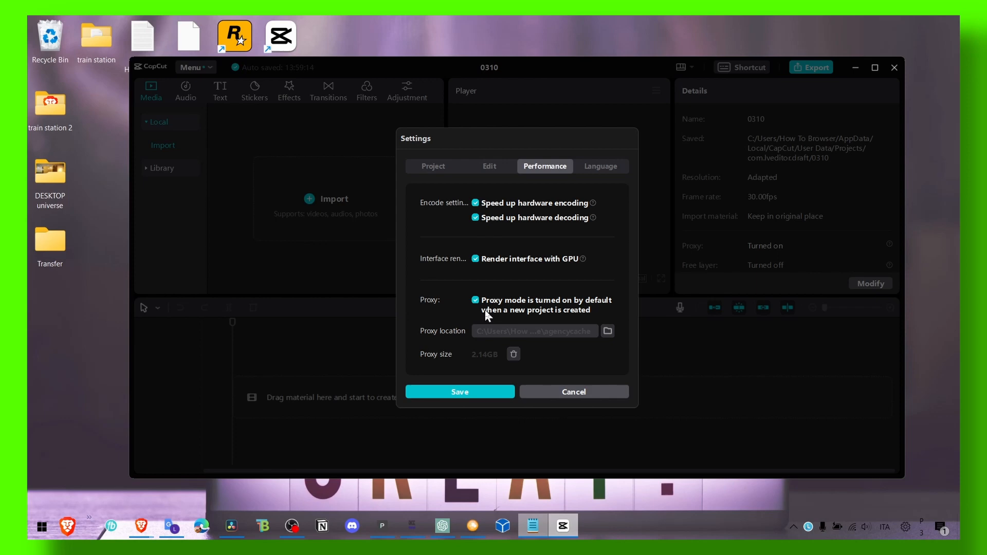
{"action": "left_click", "coordinate": [475, 300]}
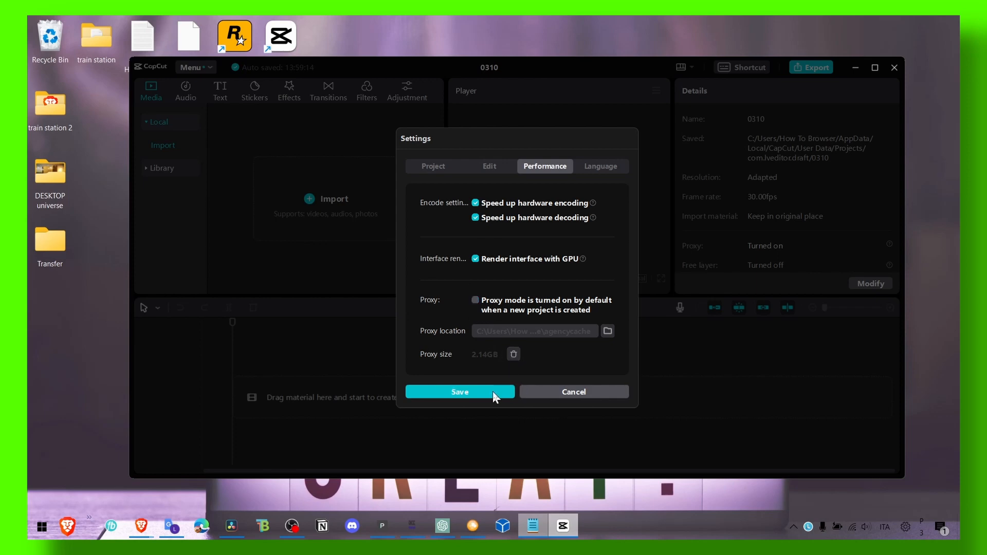
{"action": "left_click", "coordinate": [459, 392]}
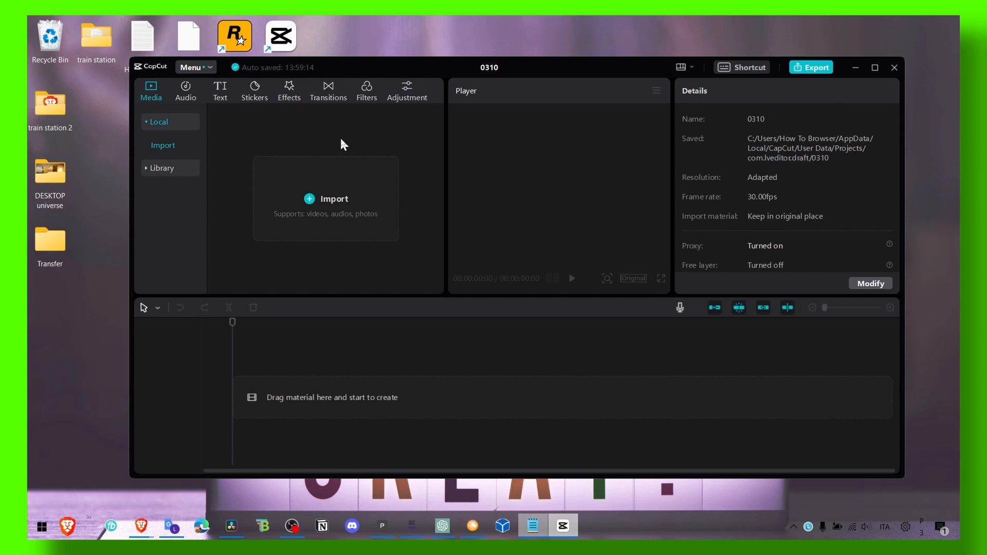
{"action": "mouse_move", "coordinate": [234, 83]}
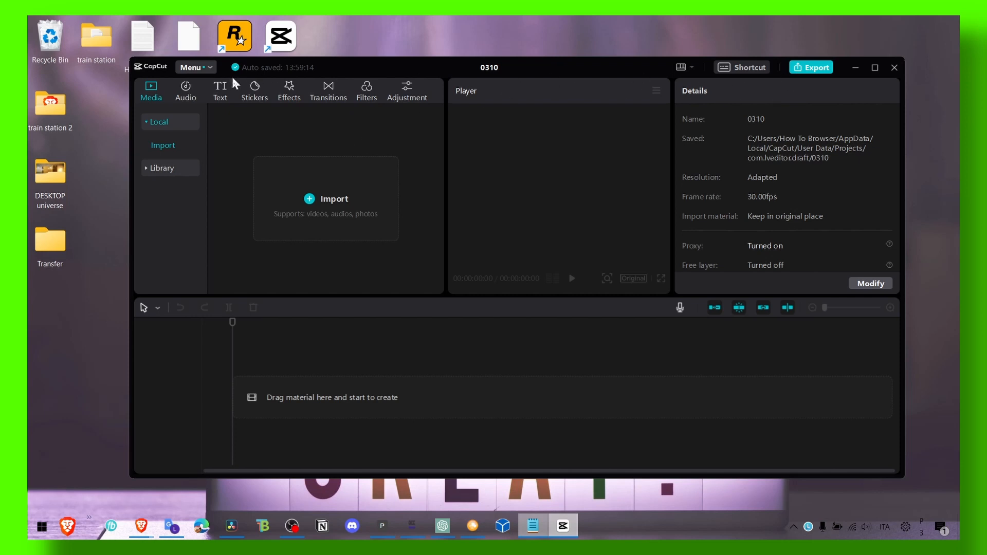
Run Environment Testing from Menu > More (CapCut version 1.5.0)
{"action": "left_click", "coordinate": [191, 68]}
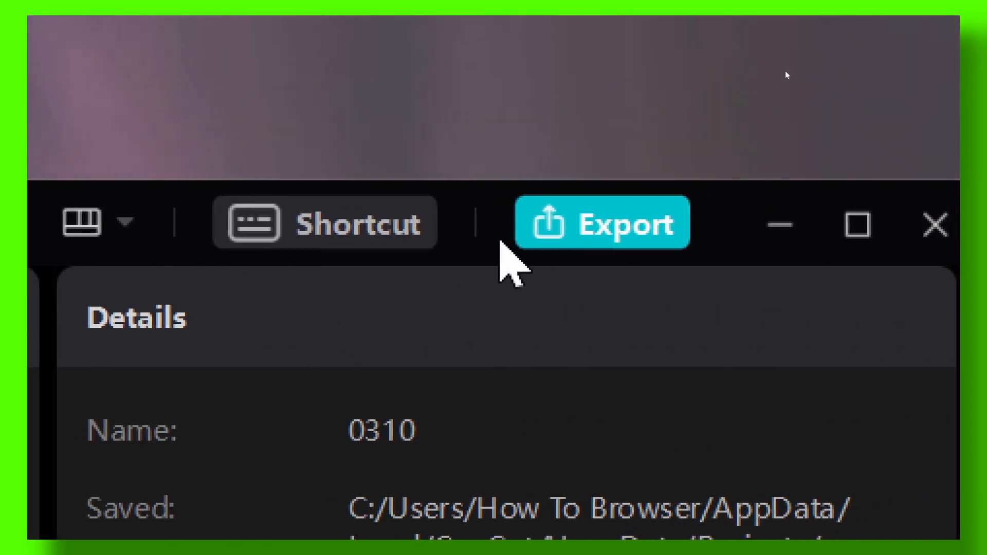
{"action": "left_click", "coordinate": [447, 172]}
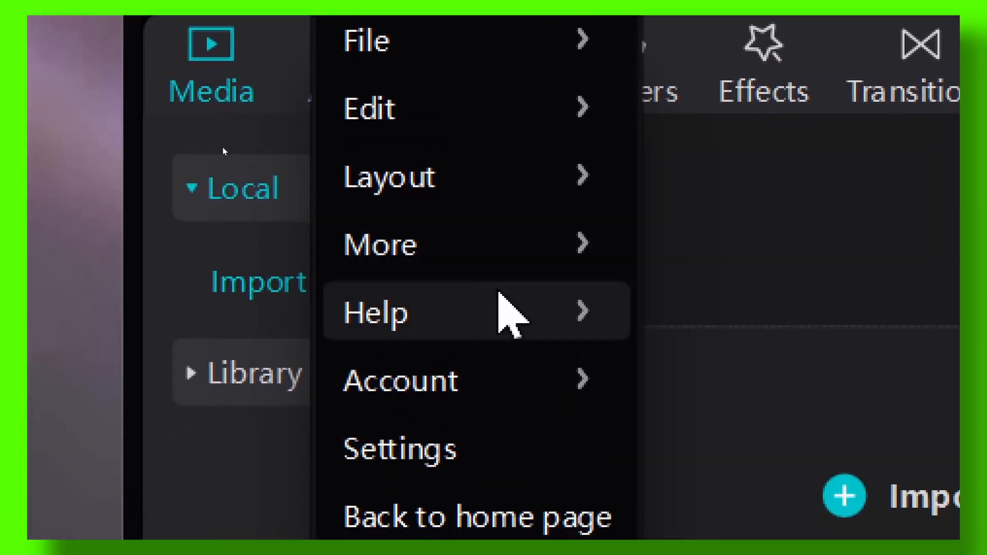
{"action": "mouse_move", "coordinate": [504, 290]}
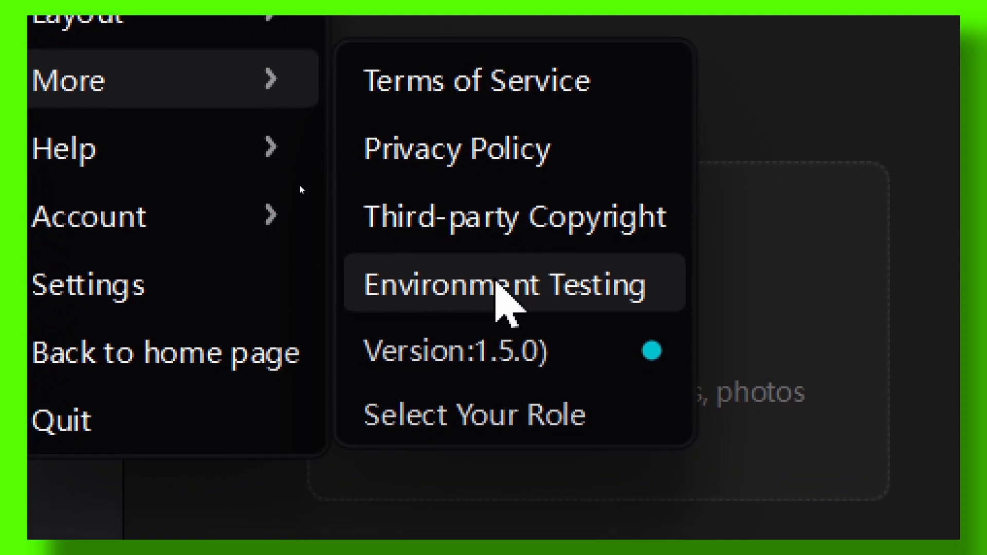
{"action": "left_click", "coordinate": [454, 350]}
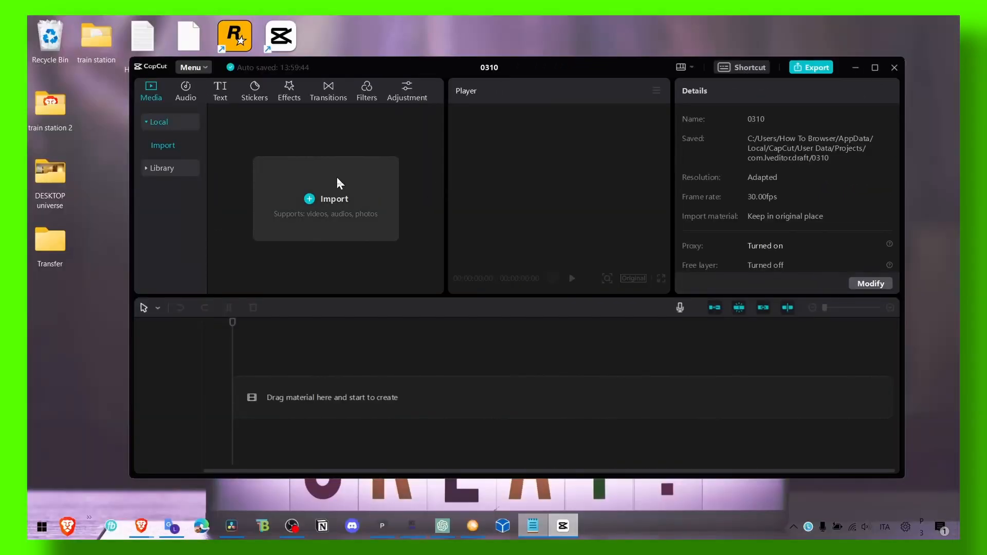
{"action": "mouse_move", "coordinate": [309, 140]}
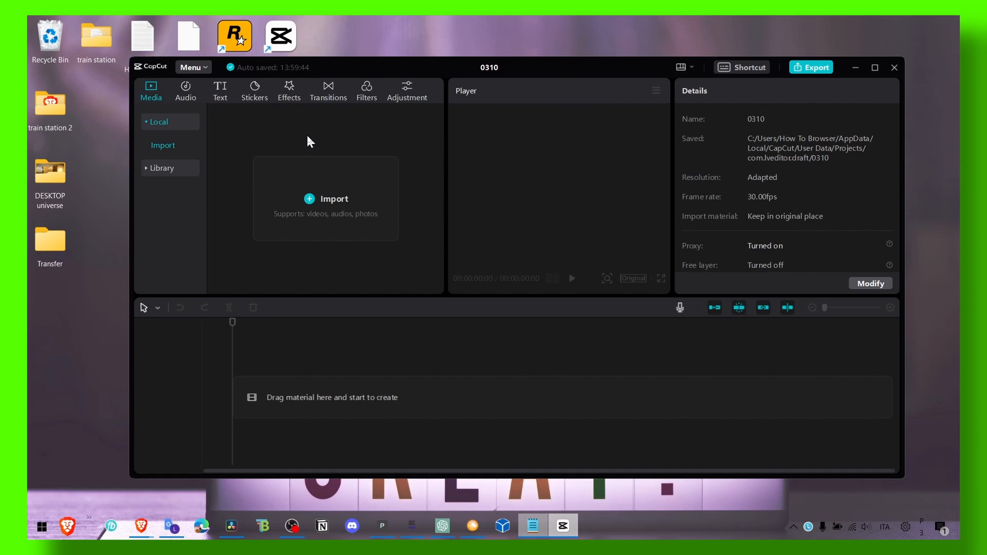
{"action": "mouse_move", "coordinate": [670, 162]}
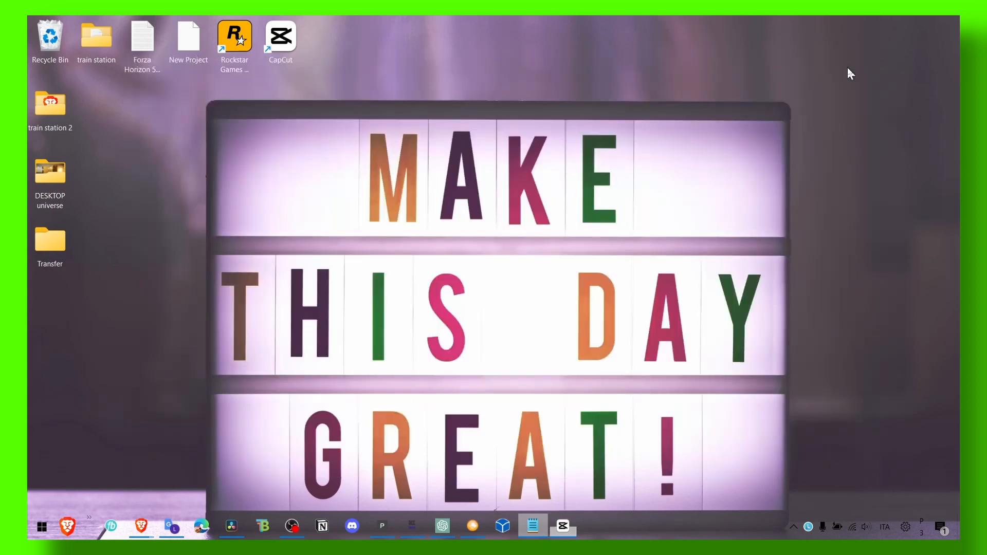
{"action": "mouse_move", "coordinate": [179, 496]}
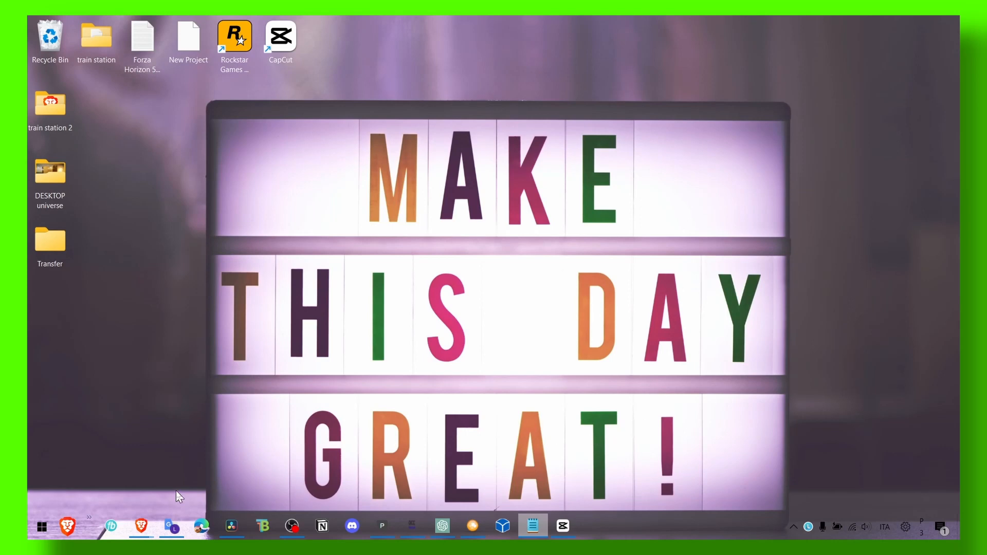
{"action": "mouse_move", "coordinate": [765, 526]}
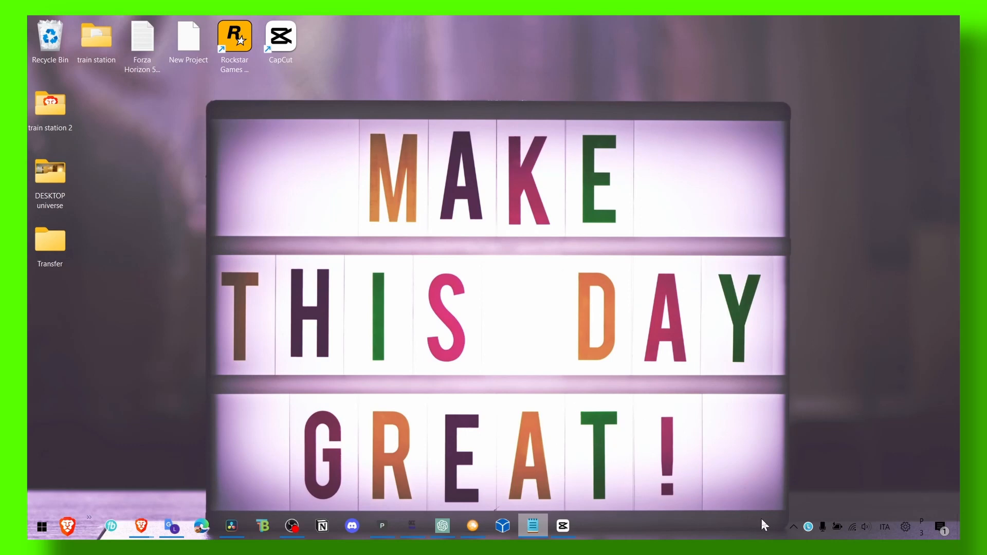
{"action": "mouse_move", "coordinate": [790, 529]}
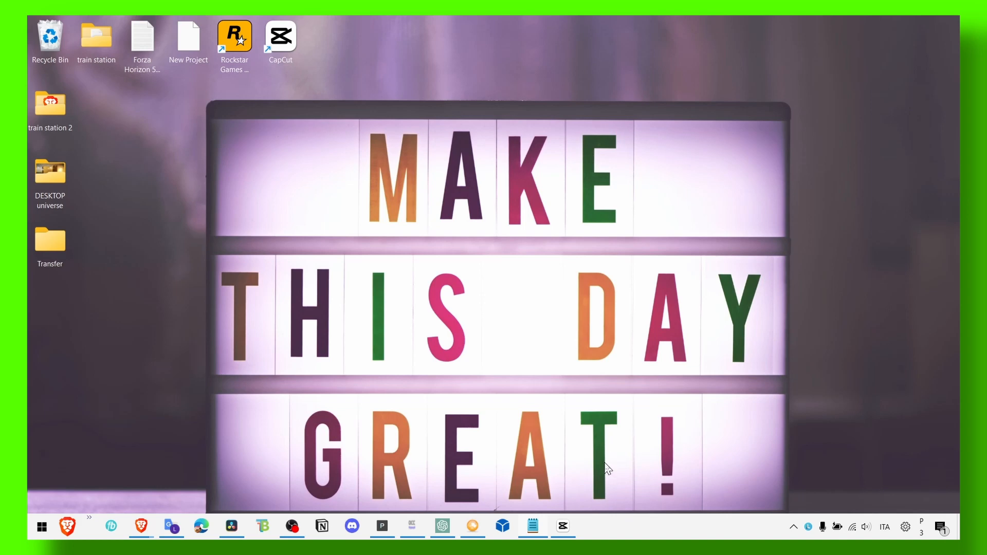
{"action": "mouse_move", "coordinate": [633, 526]}
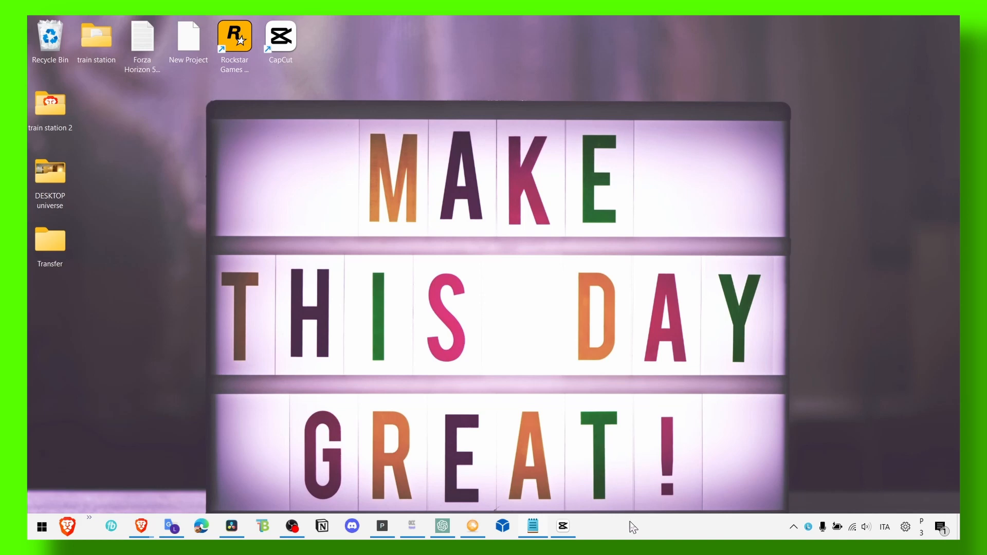
{"action": "type", "text": "adug"}
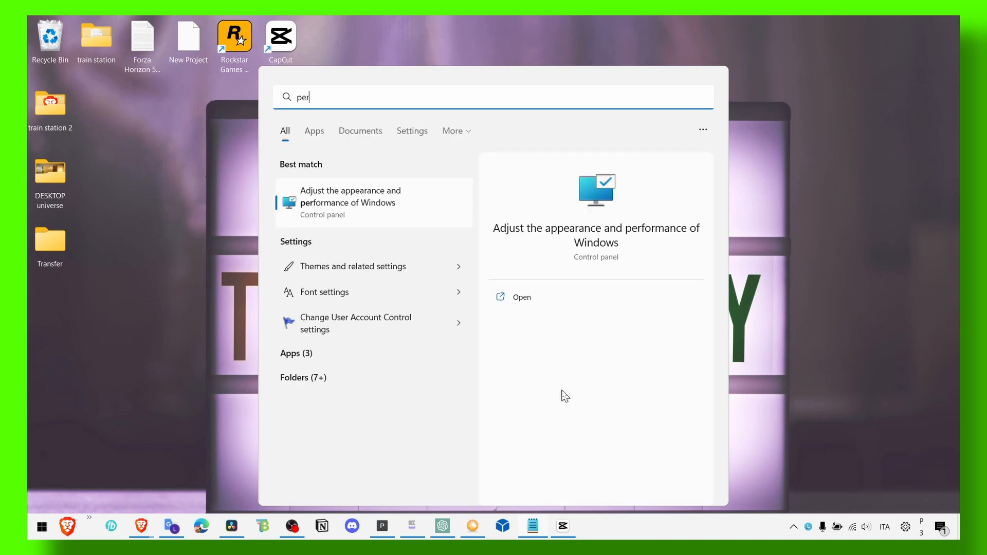
{"action": "mouse_move", "coordinate": [382, 202]}
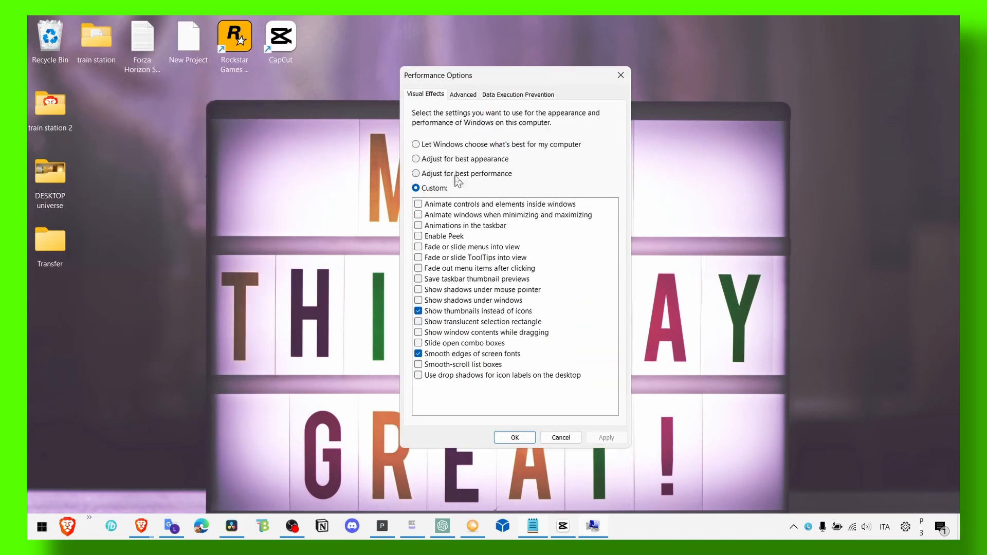
Choose Adjust for best performance, then Custom with all visual effects unchecked
{"action": "left_click", "coordinate": [415, 173]}
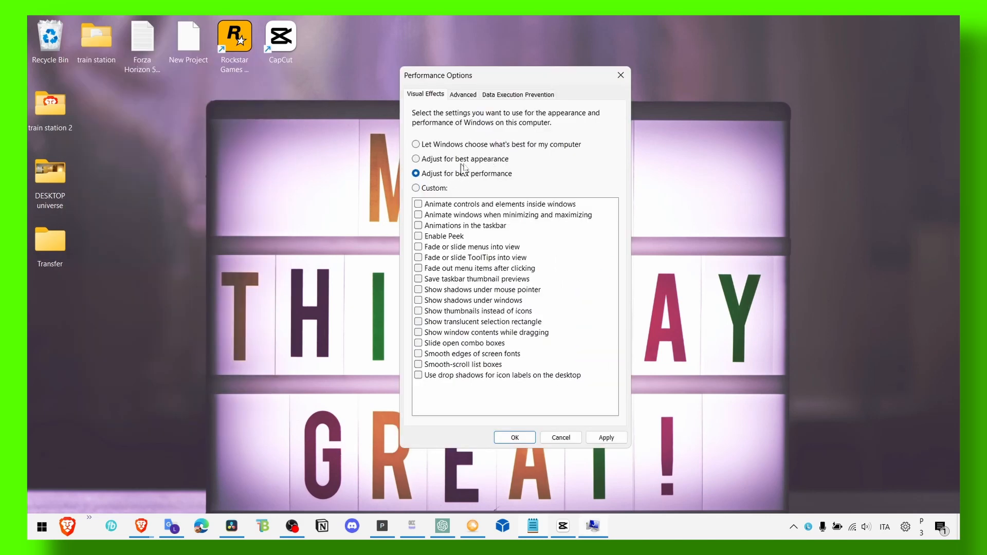
{"action": "left_click", "coordinate": [415, 187]}
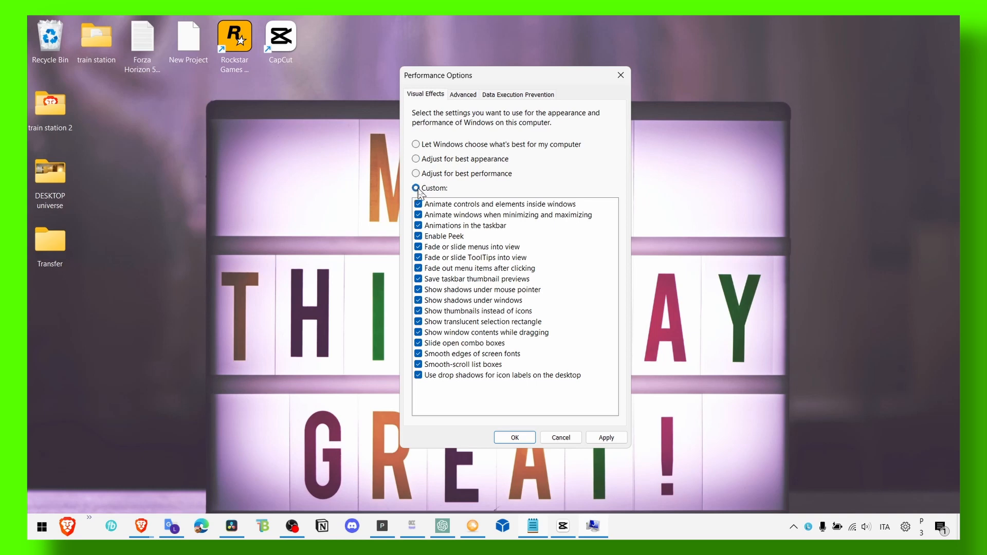
{"action": "left_click", "coordinate": [415, 173]}
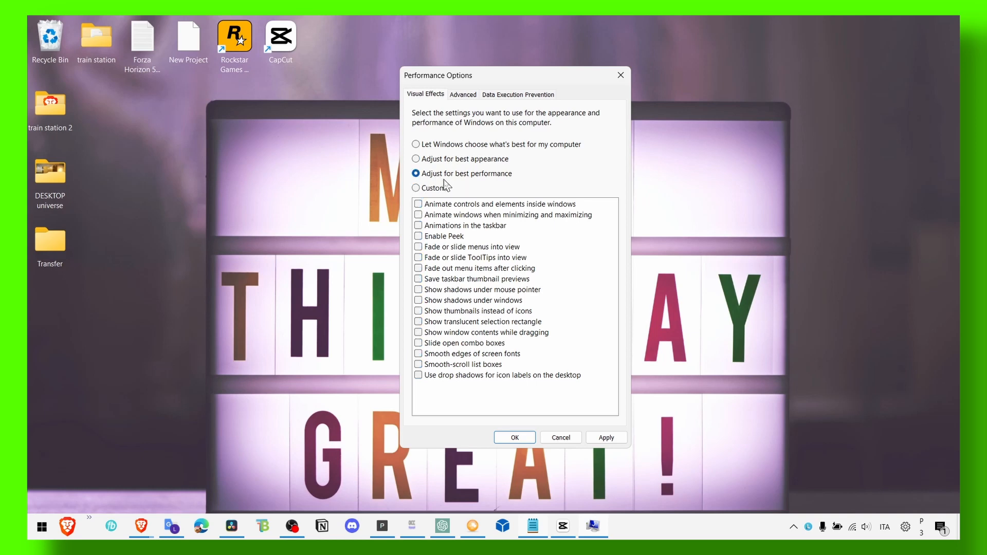
{"action": "left_click", "coordinate": [415, 187]}
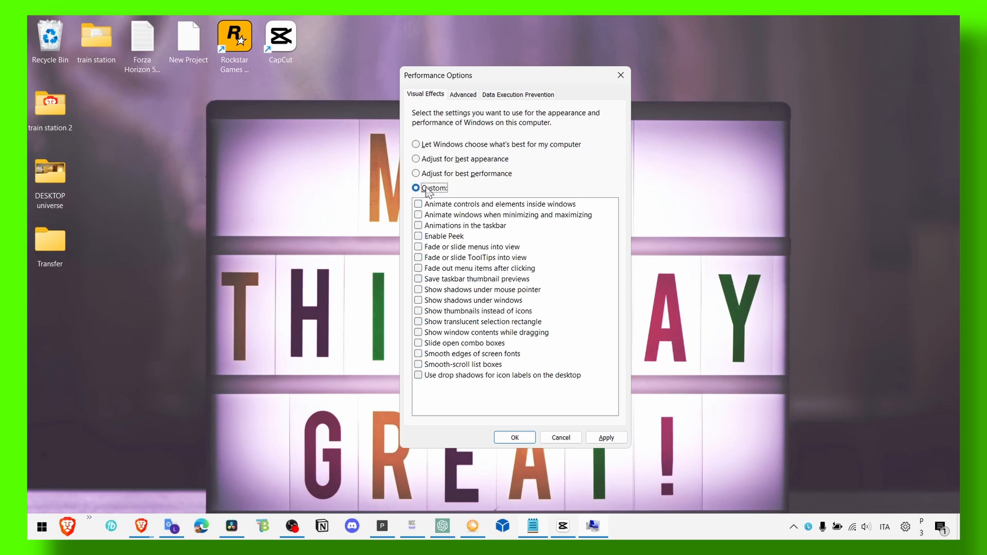
Keep only smooth screen-font edges and thumbnails instead of icons, and apply the settings
{"action": "left_click", "coordinate": [419, 352]}
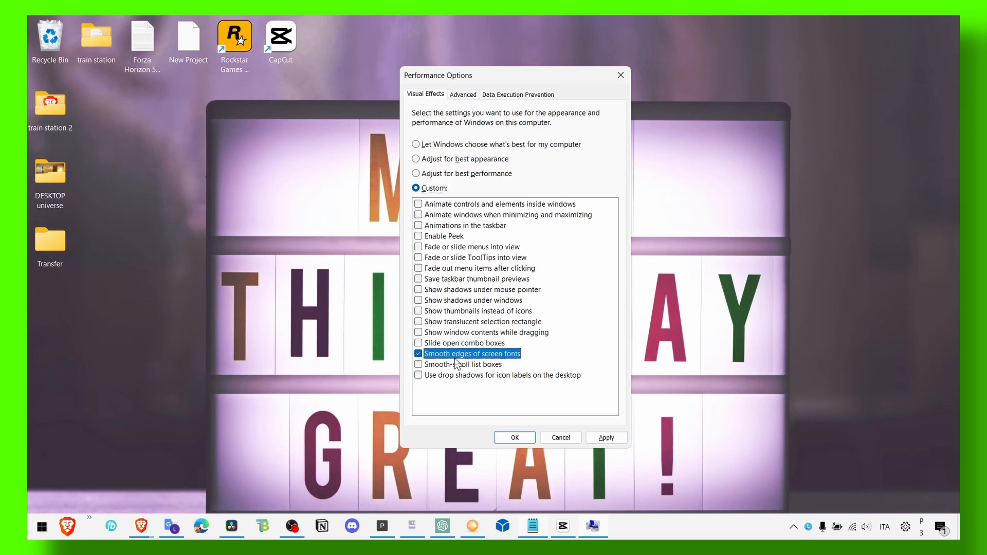
{"action": "left_click", "coordinate": [418, 311]}
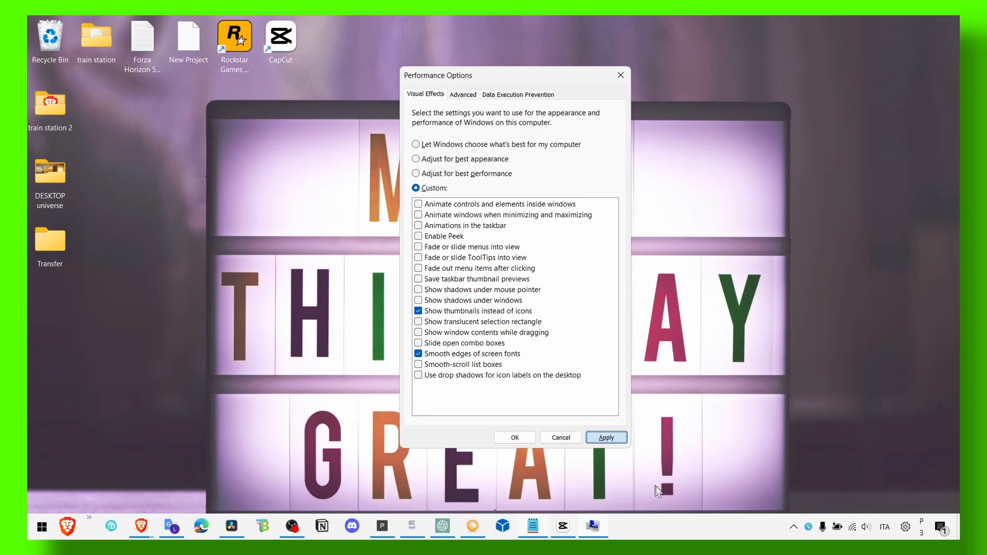
{"action": "left_click", "coordinate": [41, 527]}
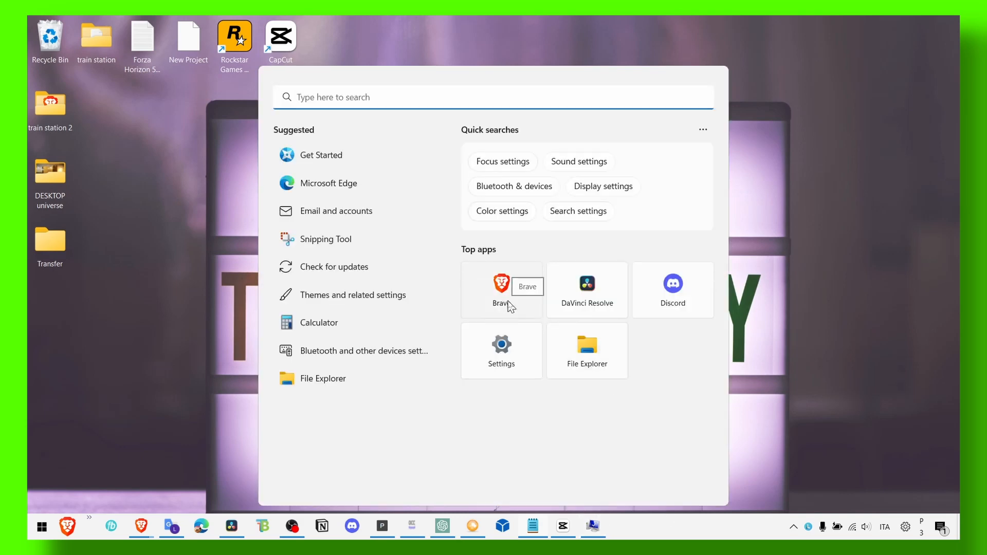
From Themes and related settings, confirm Transparency effects is Off under Colors and return to Themes
{"action": "type", "text": "per"}
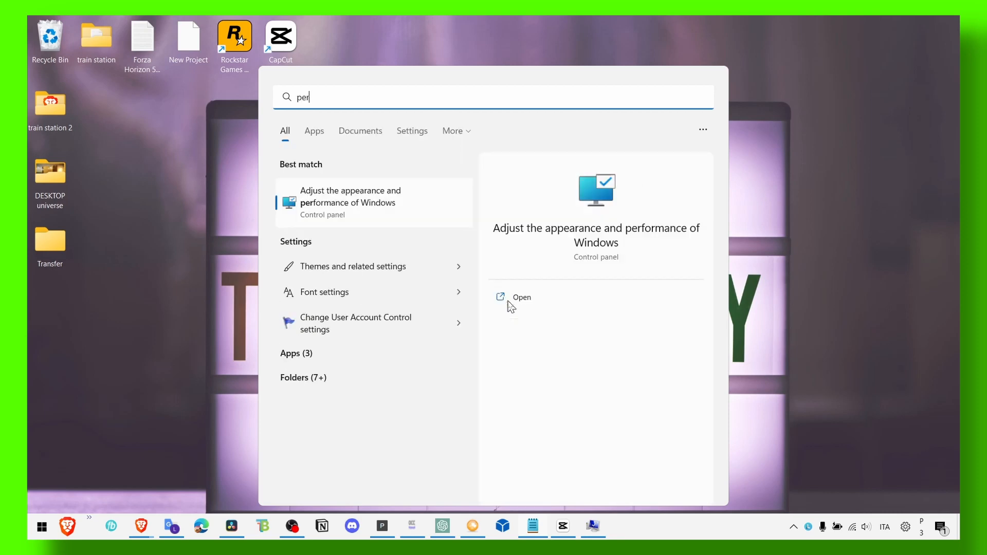
{"action": "left_click", "coordinate": [521, 297]}
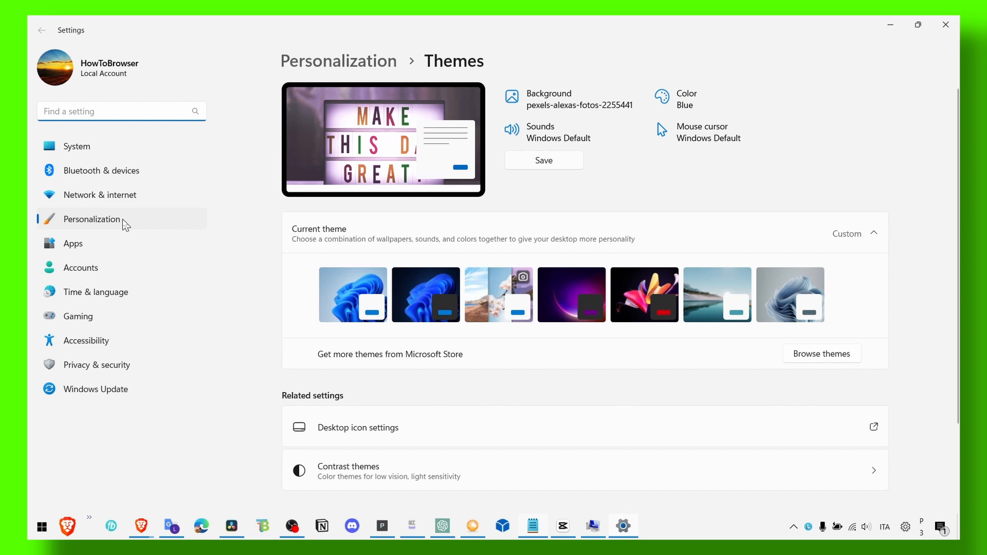
{"action": "left_click", "coordinate": [686, 97]}
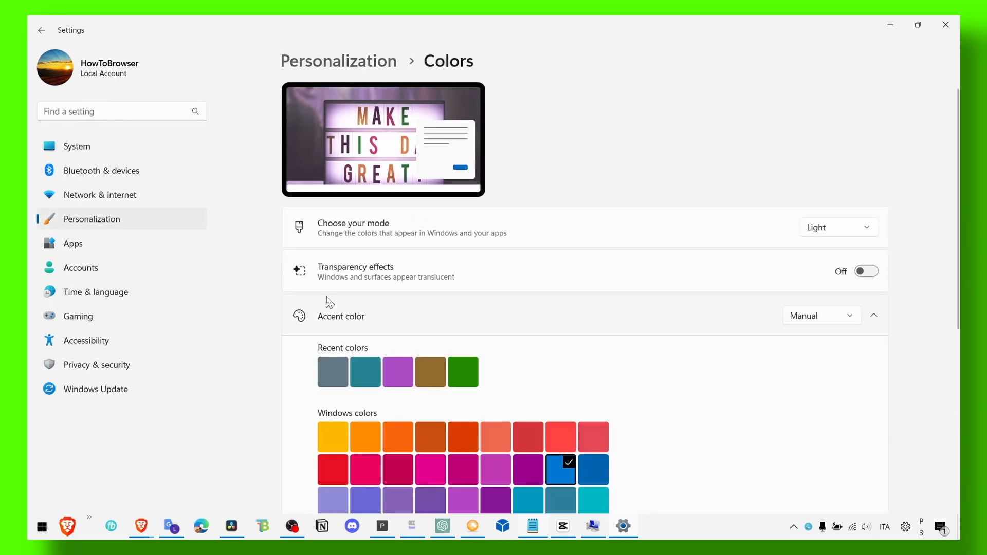
{"action": "mouse_move", "coordinate": [632, 279]}
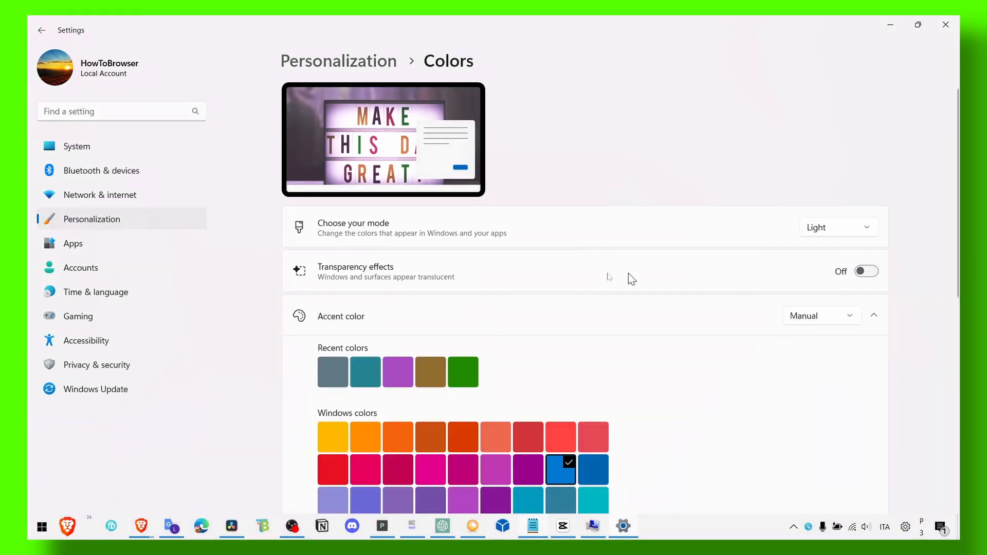
{"action": "scroll", "scroll_direction": "down", "scroll_amount": 3}
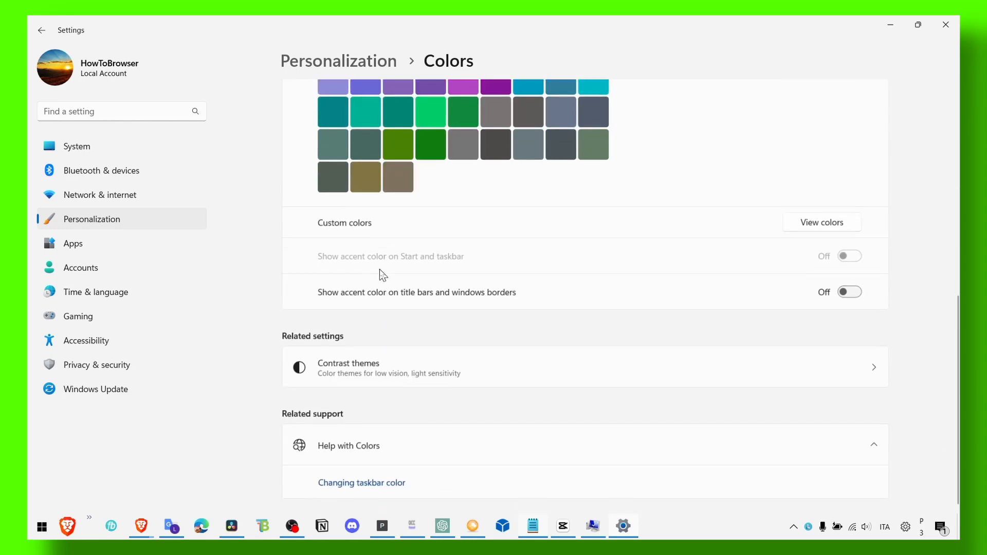
{"action": "left_click", "coordinate": [388, 367]}
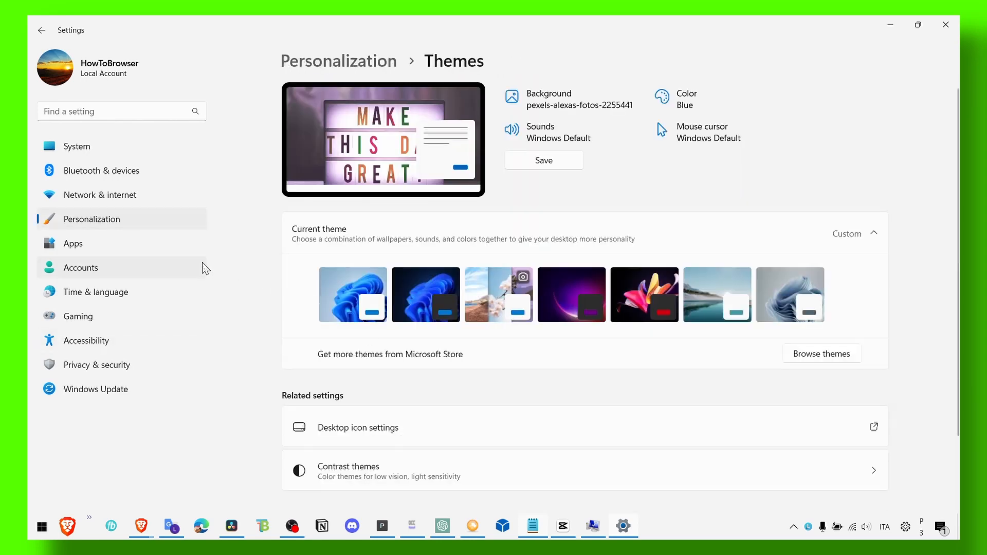
Show Accessibility > Visual effects, with transparency and animation effects both Off
{"action": "left_click", "coordinate": [86, 340]}
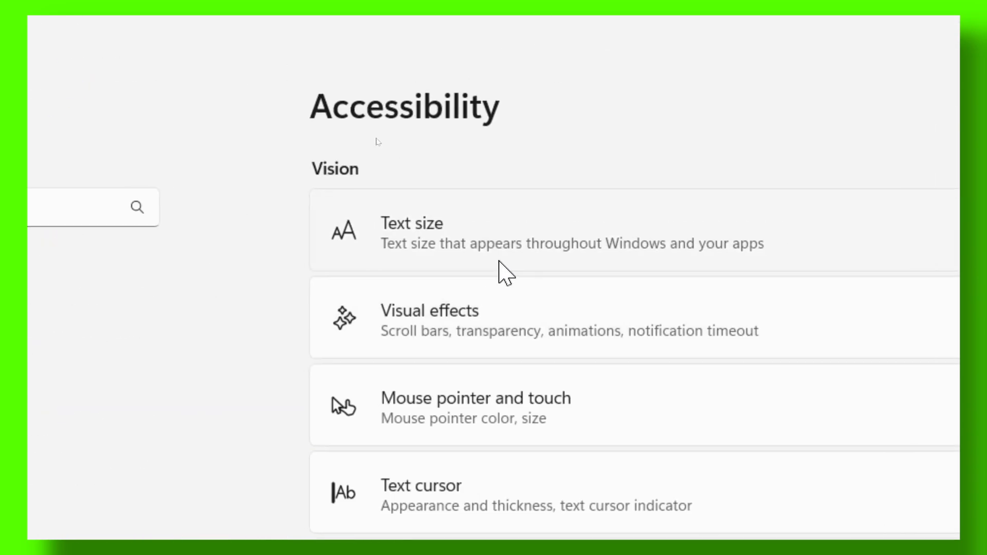
{"action": "left_click", "coordinate": [429, 318]}
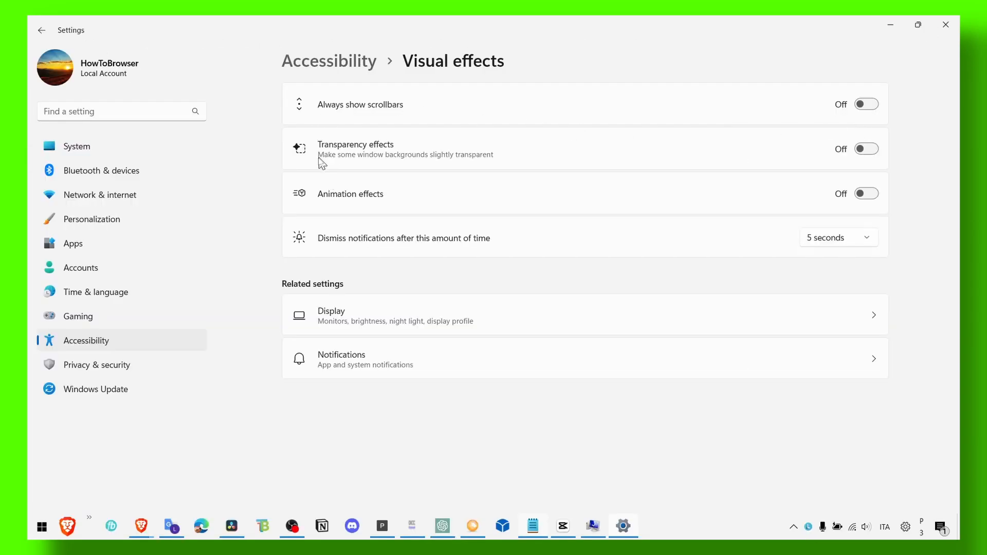
{"action": "mouse_move", "coordinate": [885, 119]}
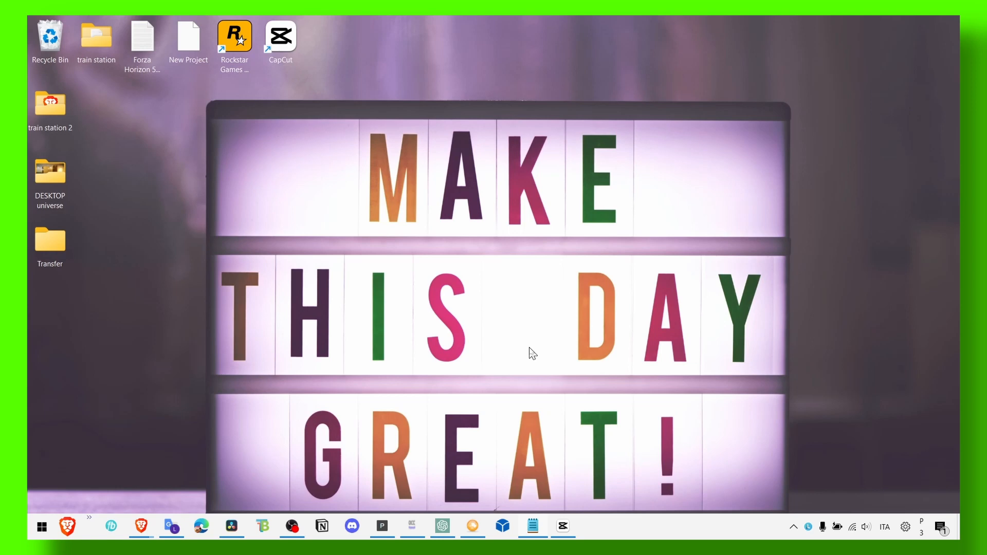
{"action": "mouse_move", "coordinate": [563, 439]}
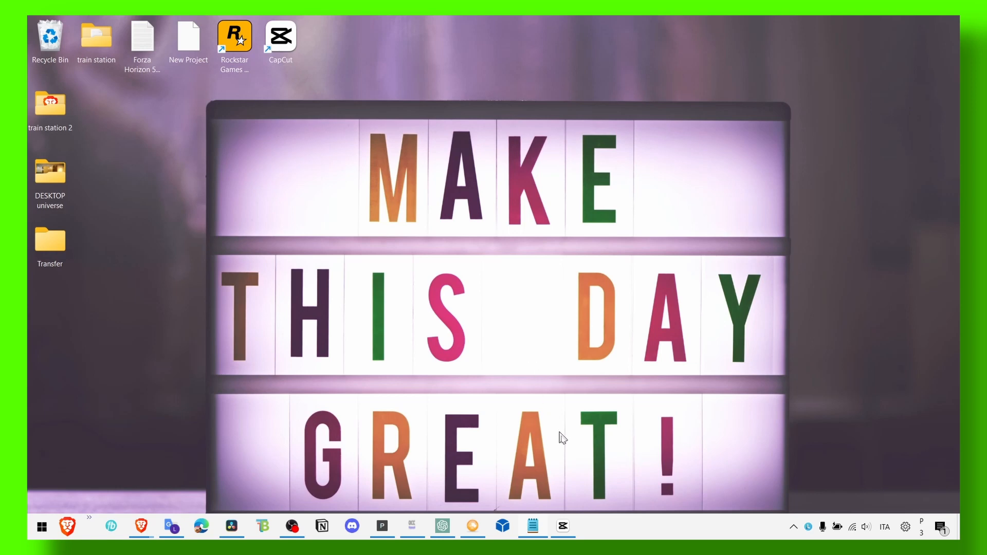
Relaunch CapCut and return to its home page listing project 0310
{"action": "left_click", "coordinate": [192, 68]}
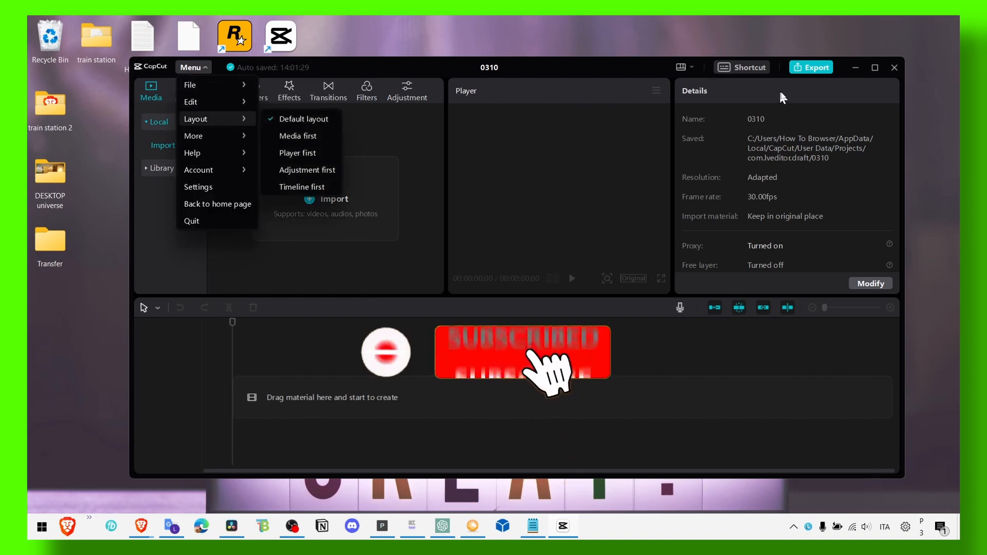
{"action": "left_click", "coordinate": [218, 203]}
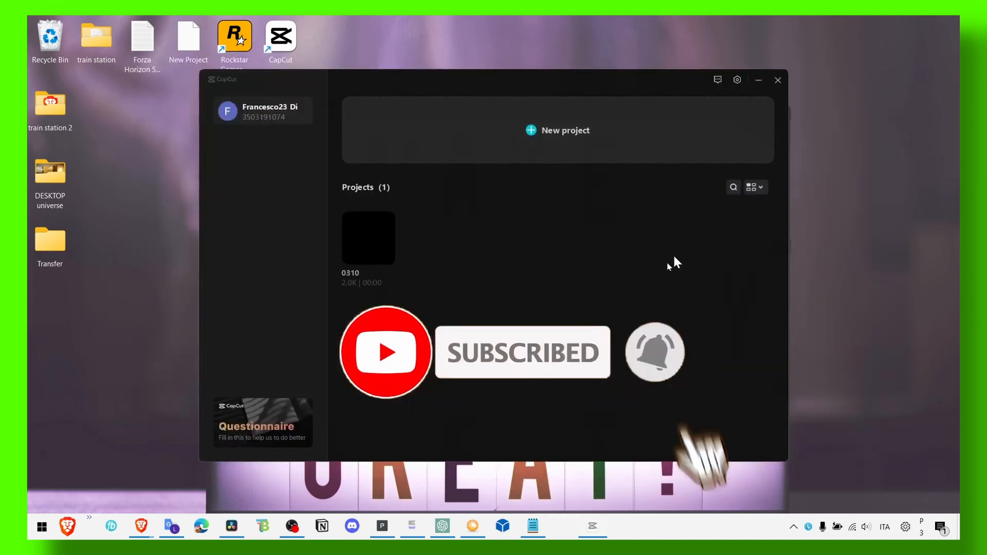